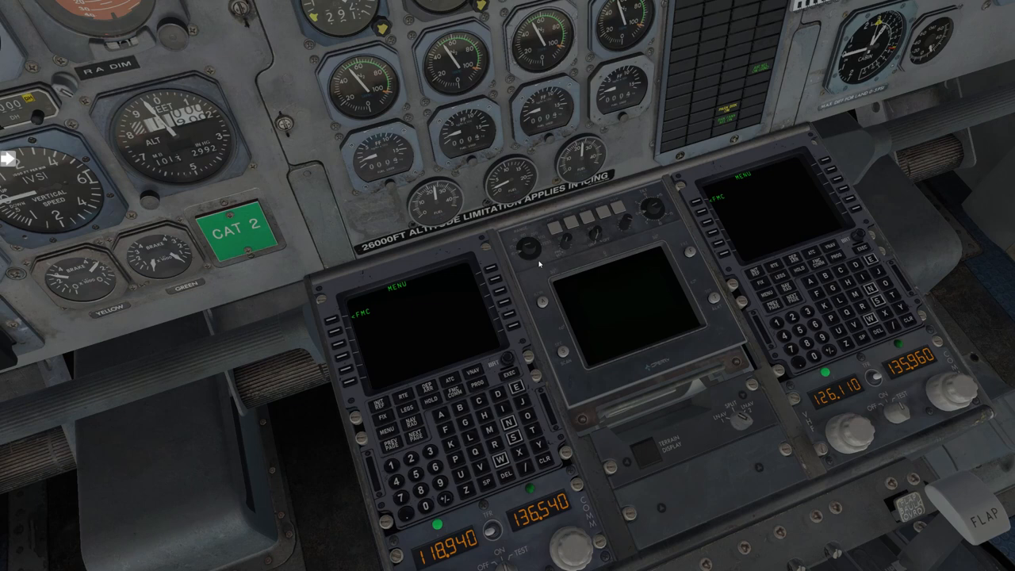
Step: Select Custom UFMC as the flight computer from the Plugins FMC selection submenu
click(110, 6)
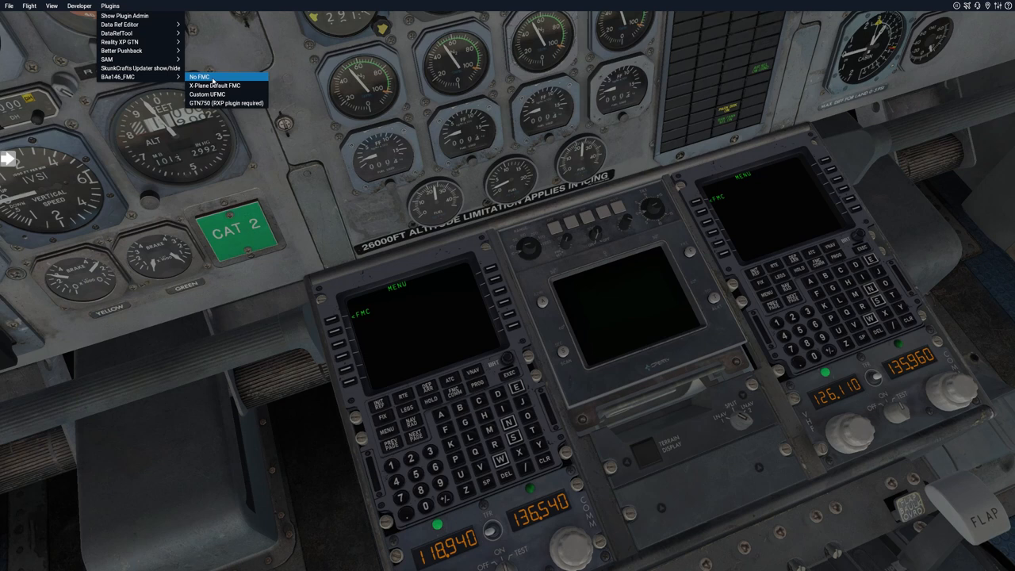
click(203, 76)
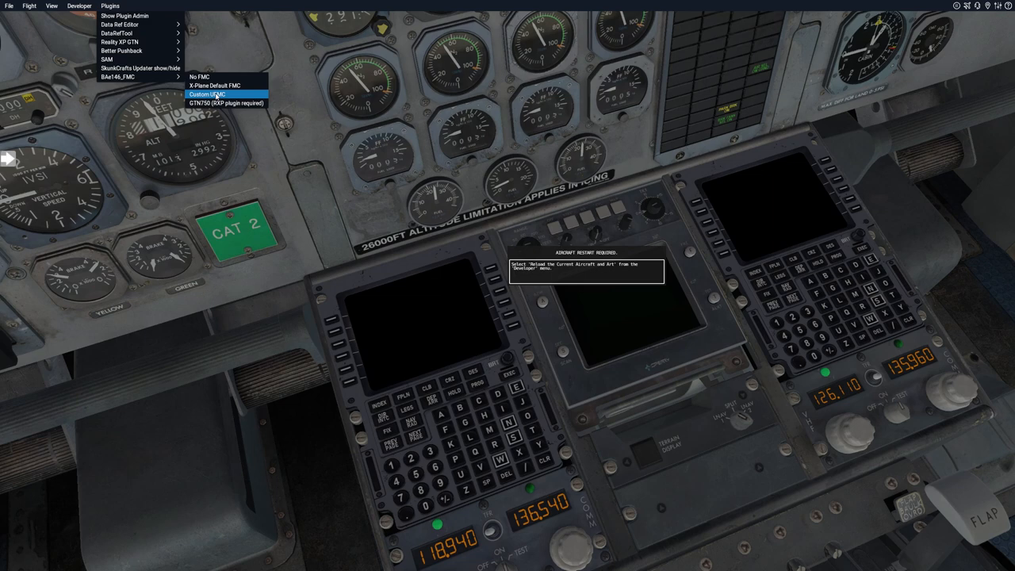
click(209, 94)
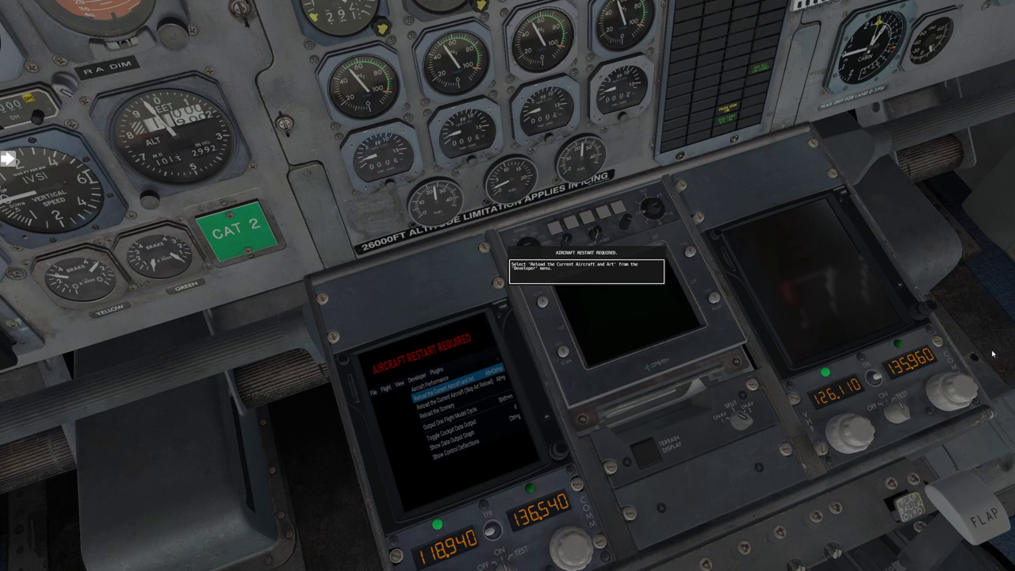
mouse_move(524, 271)
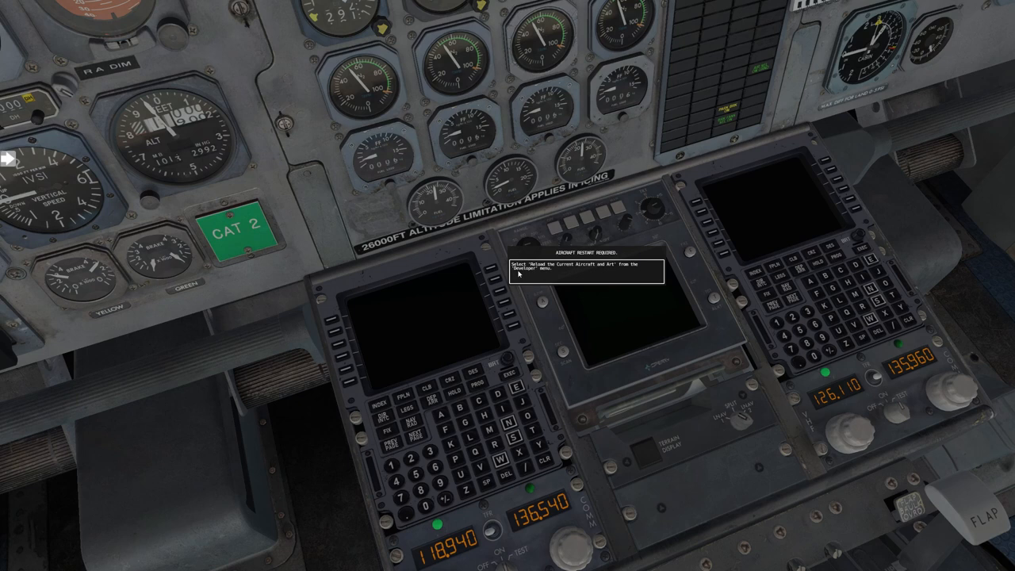
click(80, 6)
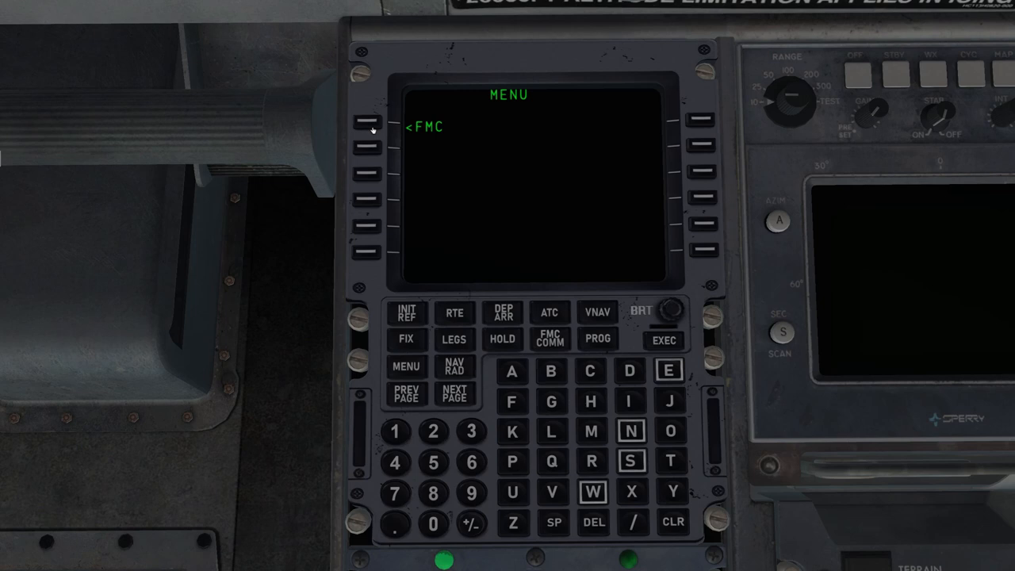
Step: Enter the FMC from the MENU page to show the BAe146-100 IDENT page
click(365, 126)
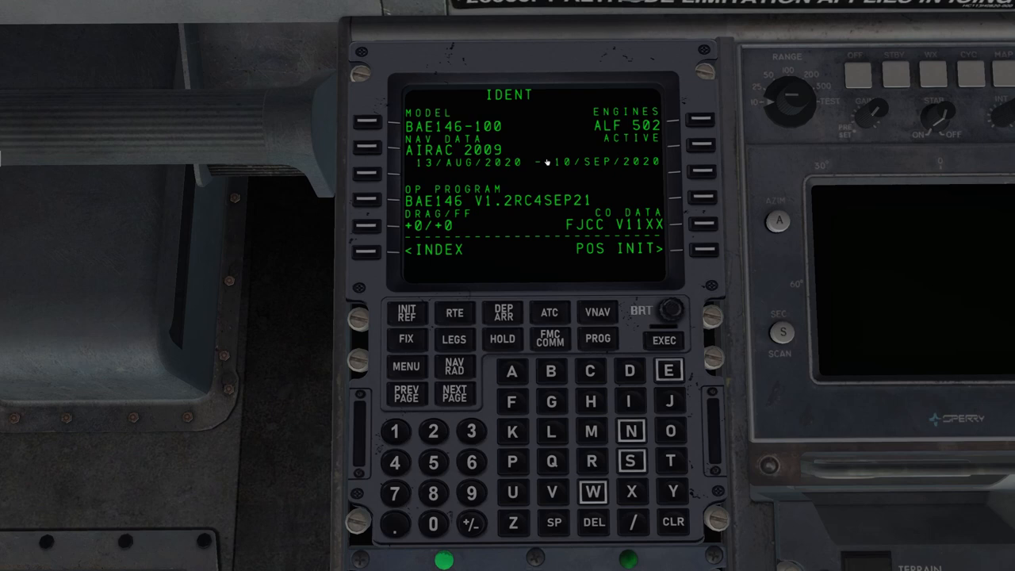
mouse_move(406, 191)
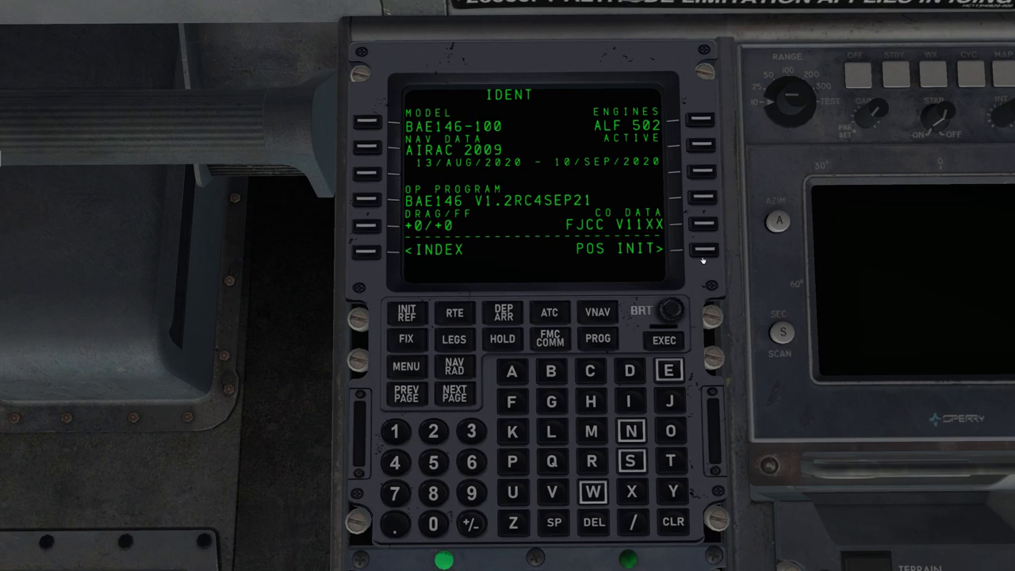
Step: Enter KSFF as the reference airport on the POS INIT page
click(705, 251)
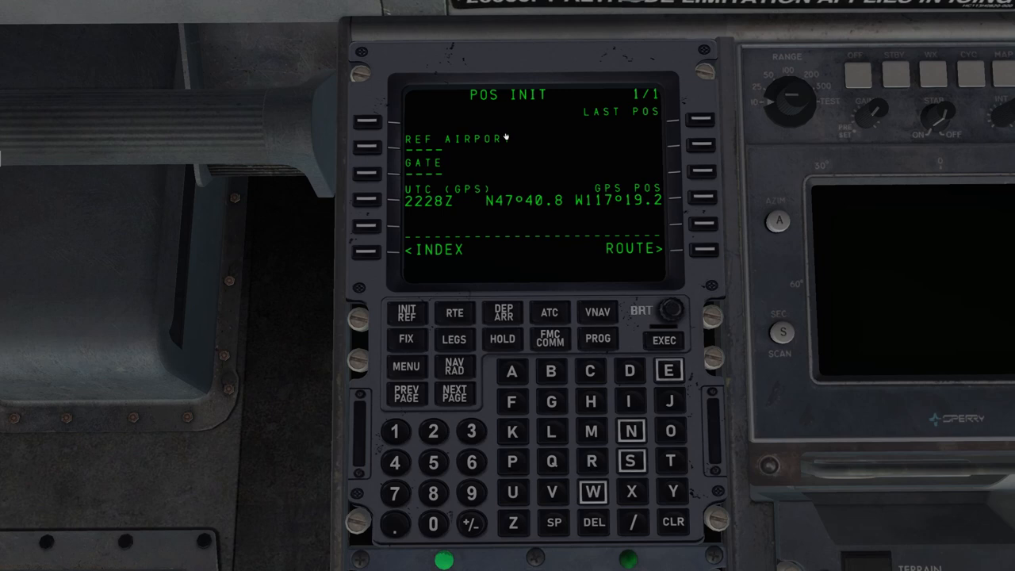
text(KSFF)
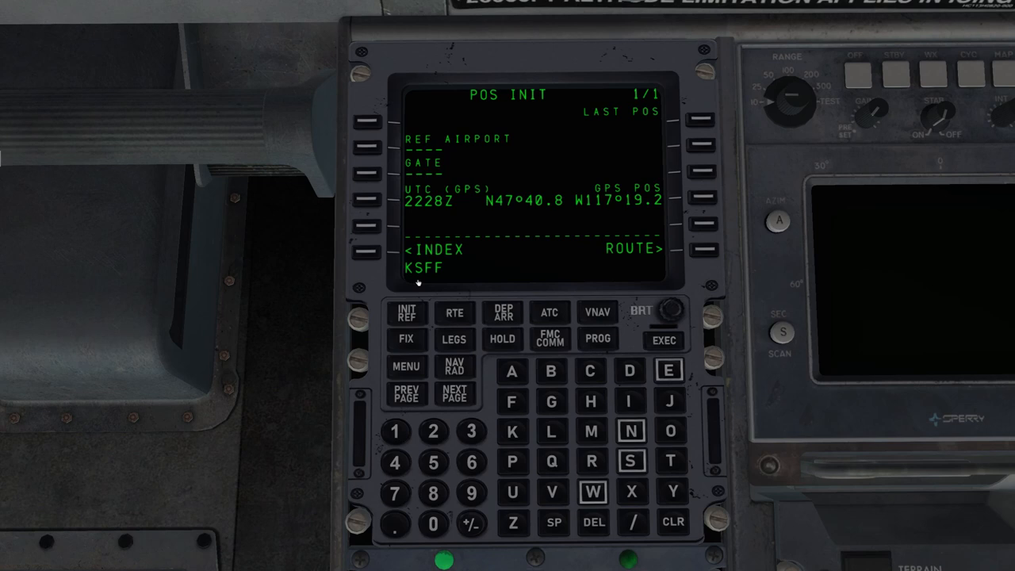
click(362, 143)
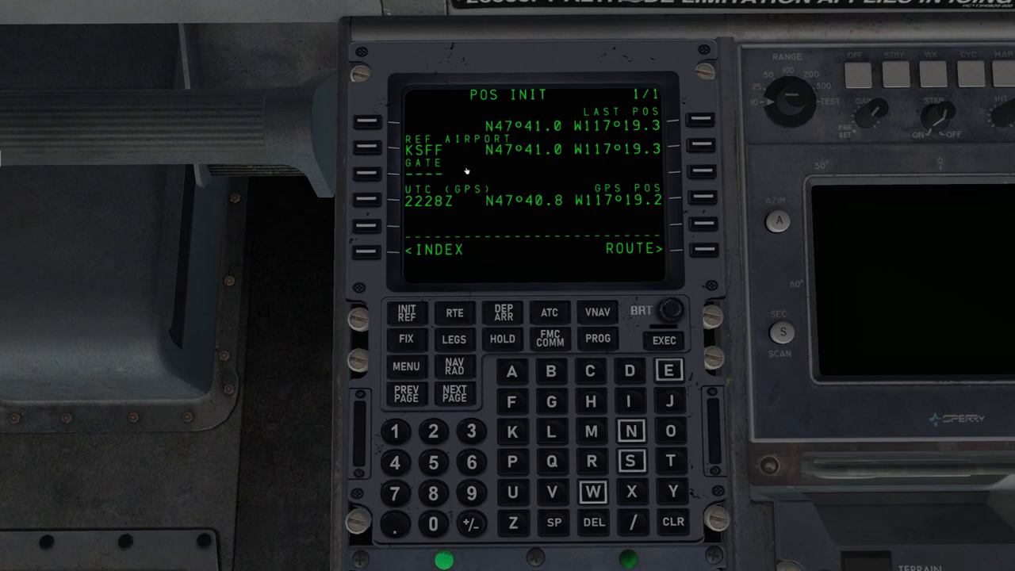
mouse_move(689, 254)
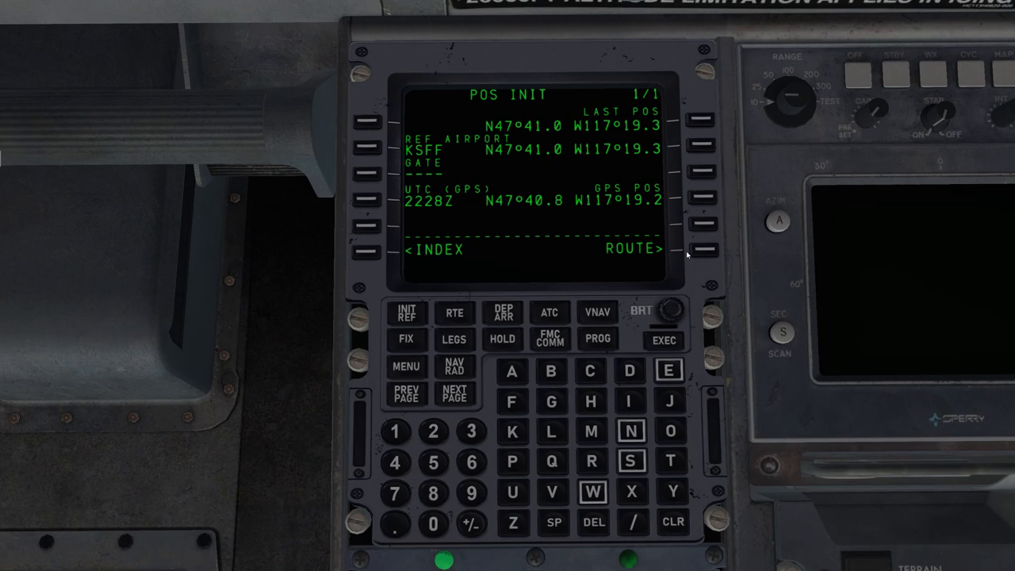
Step: Activate RTE 1 from KSFF origin to KONP destination
click(453, 311)
text(KONP)
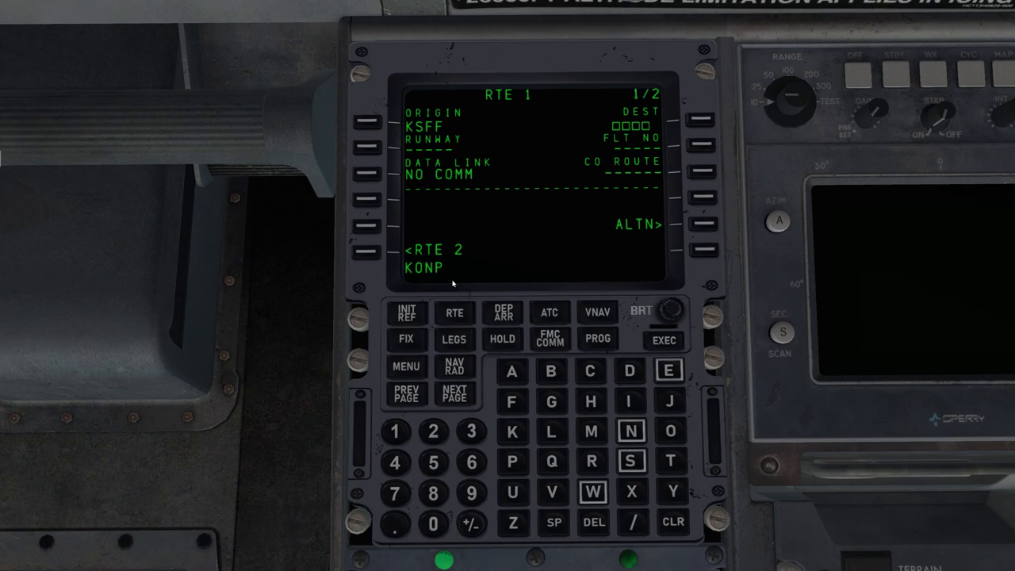
text(MMNOON)
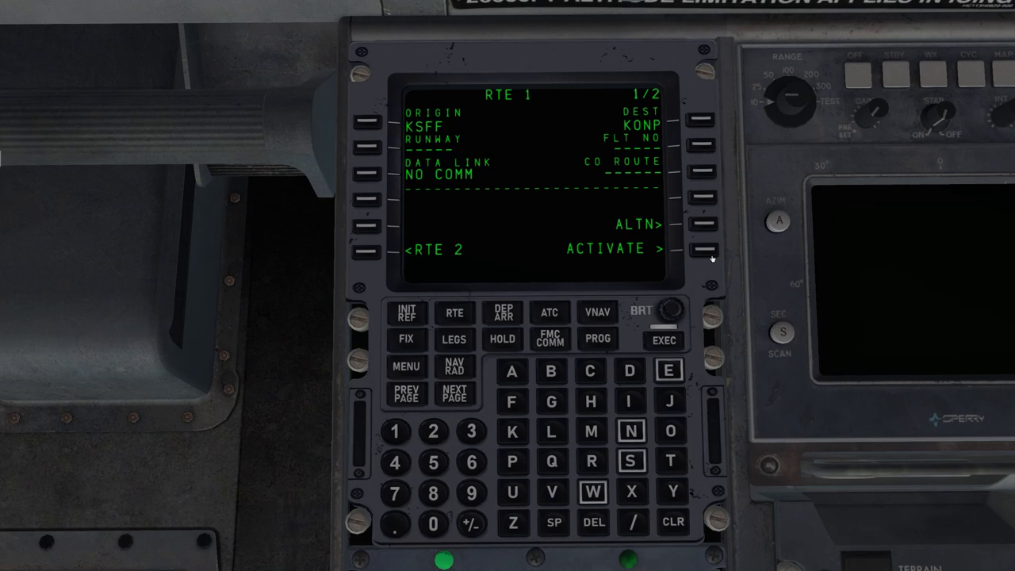
click(715, 251)
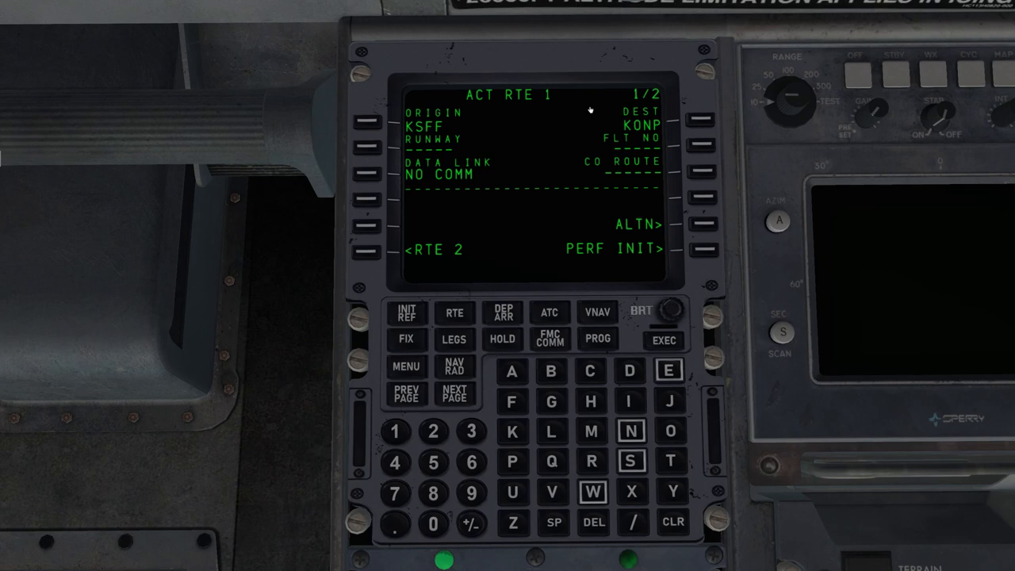
mouse_move(659, 90)
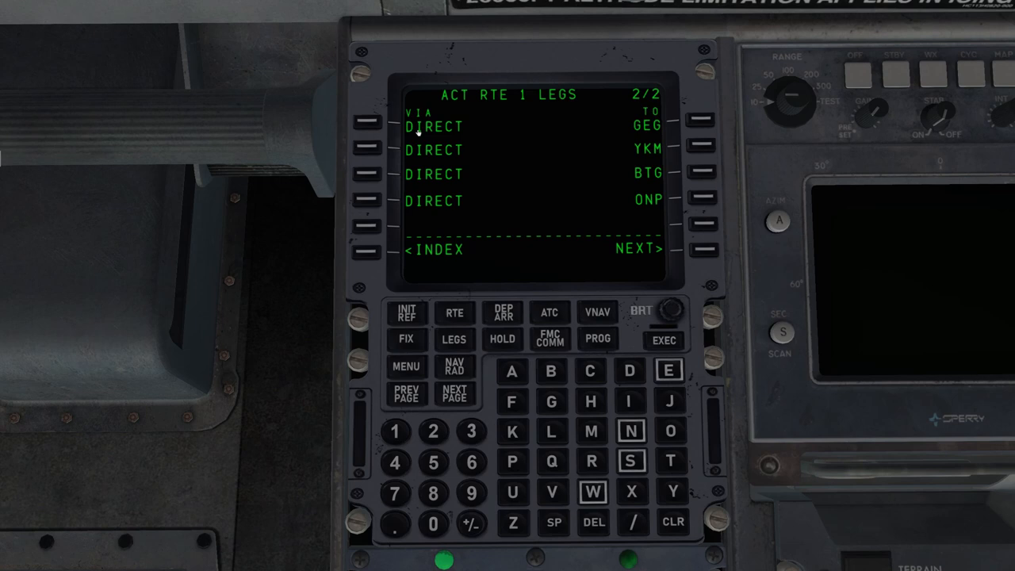
mouse_move(519, 252)
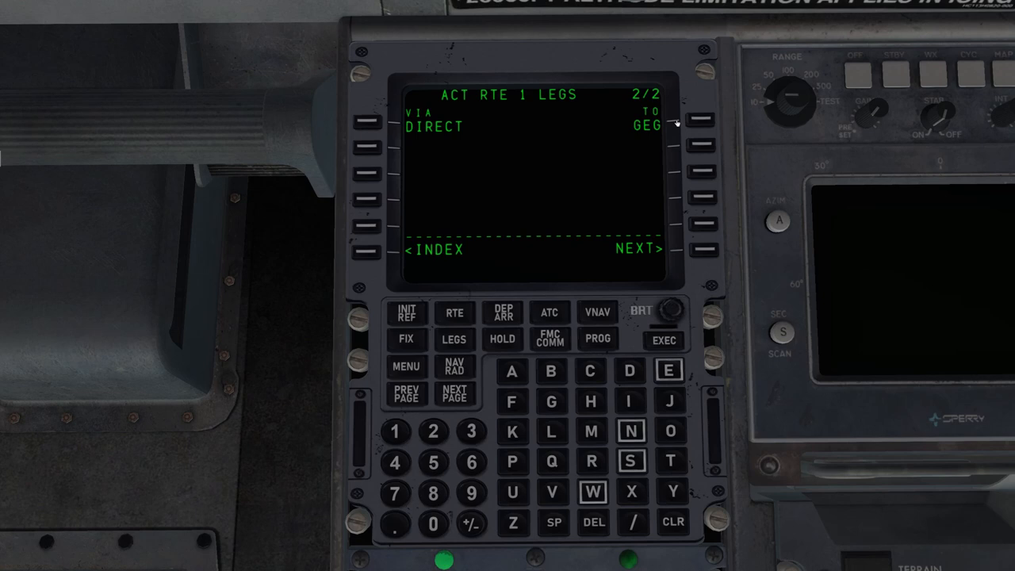
Step: Show the ACT RTE 1 LEGS list from GEG through ONP
click(669, 399)
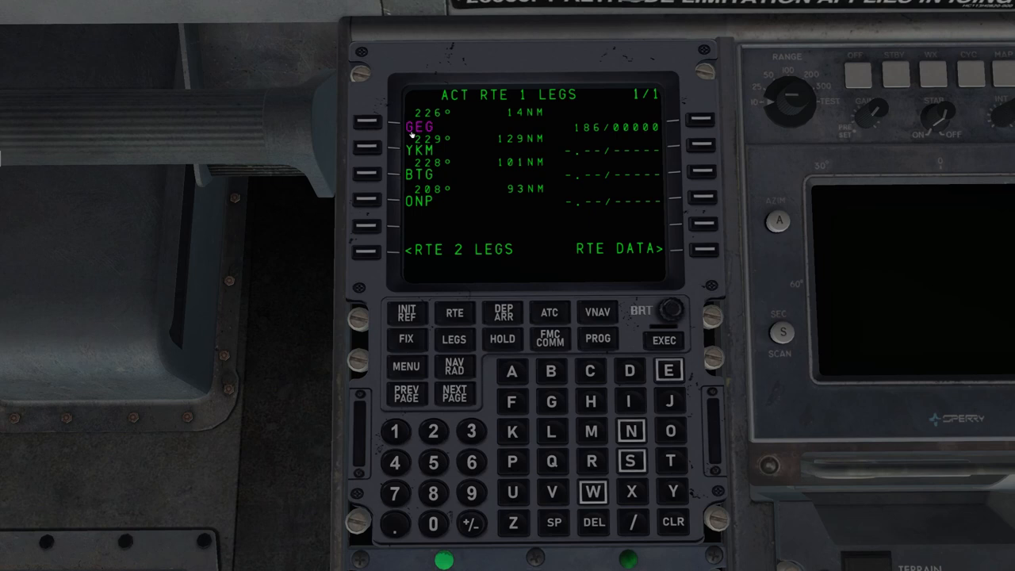
mouse_move(429, 230)
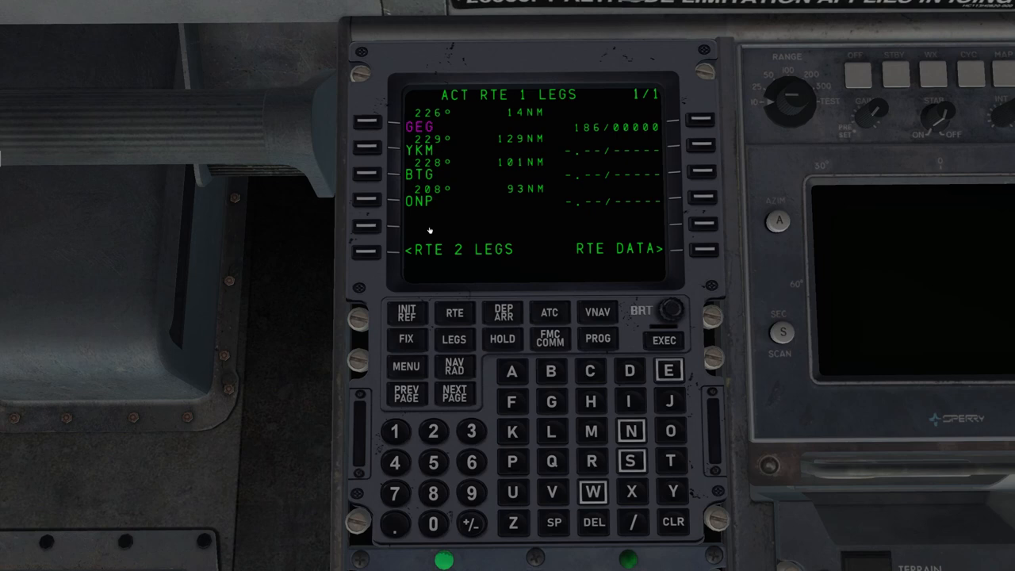
Step: Start choosing the KSFF departure procedure from the DEP/ARR page
click(501, 311)
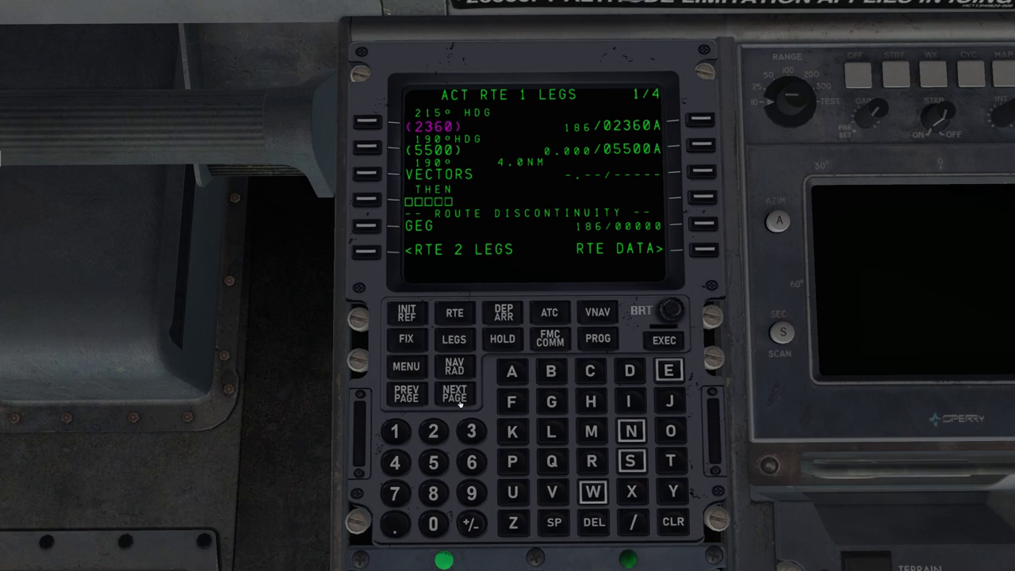
Step: Join GEG onto the route discontinuity prompt, review page 2 and execute the change
click(454, 393)
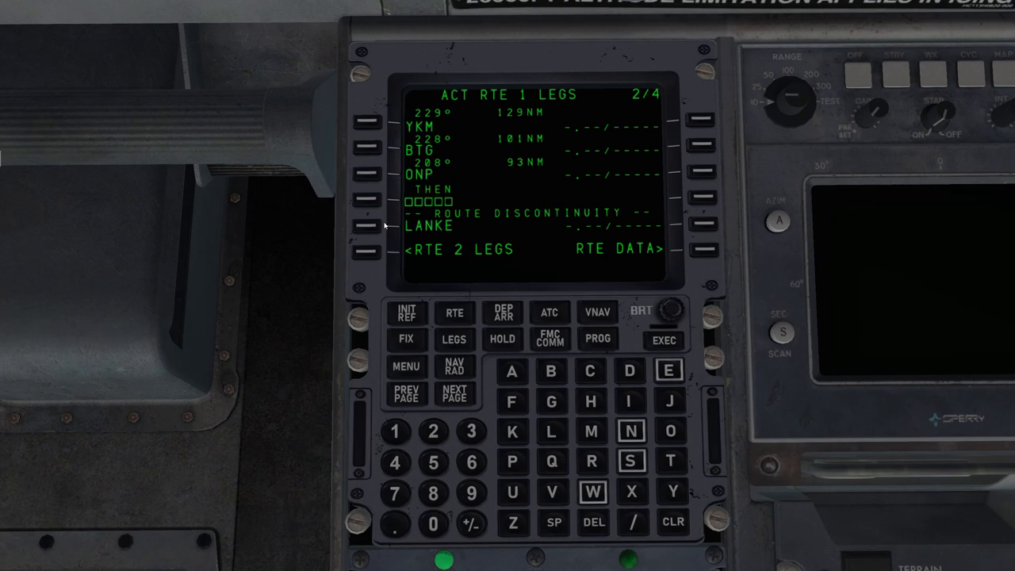
click(407, 393)
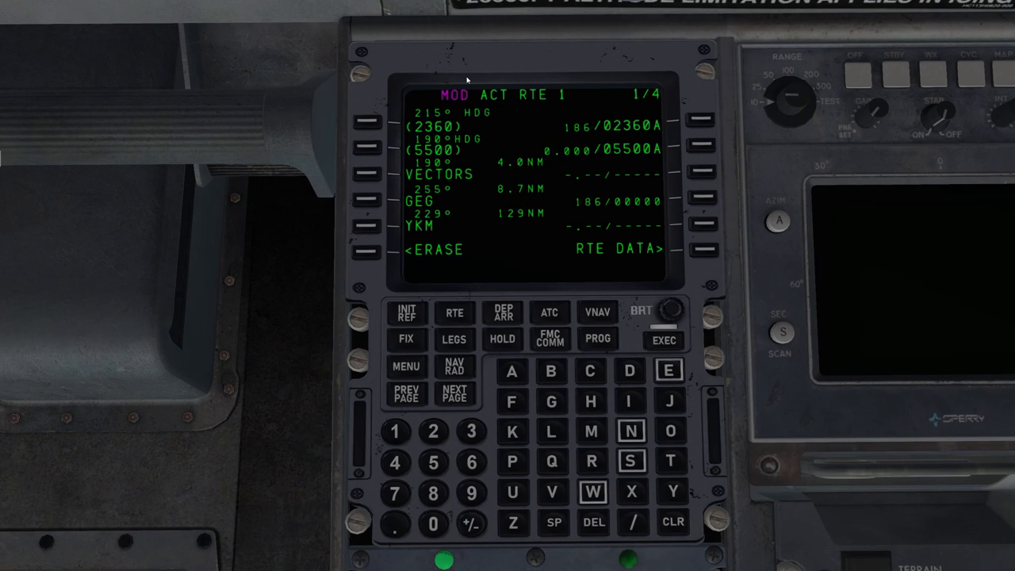
mouse_move(394, 79)
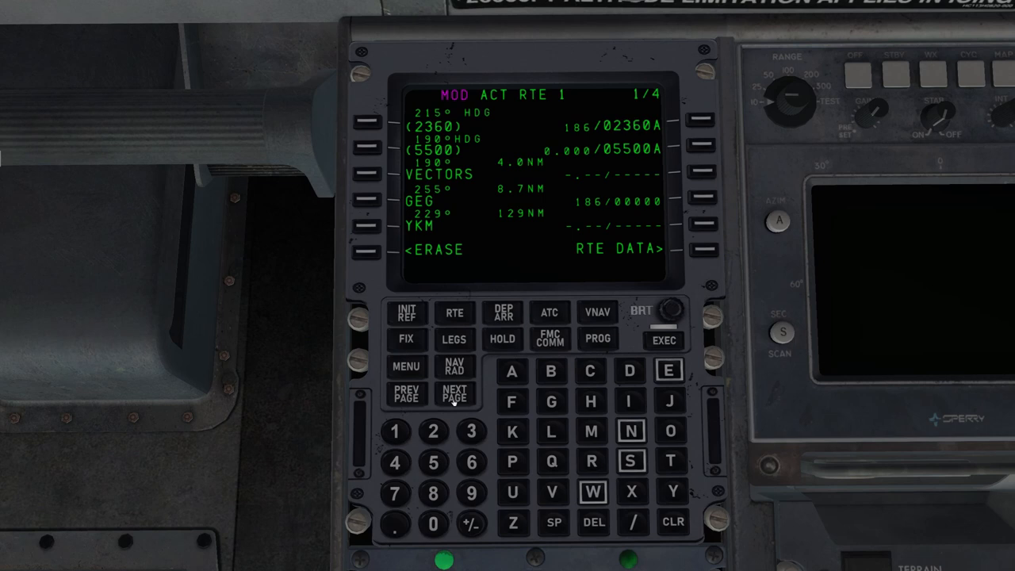
click(453, 393)
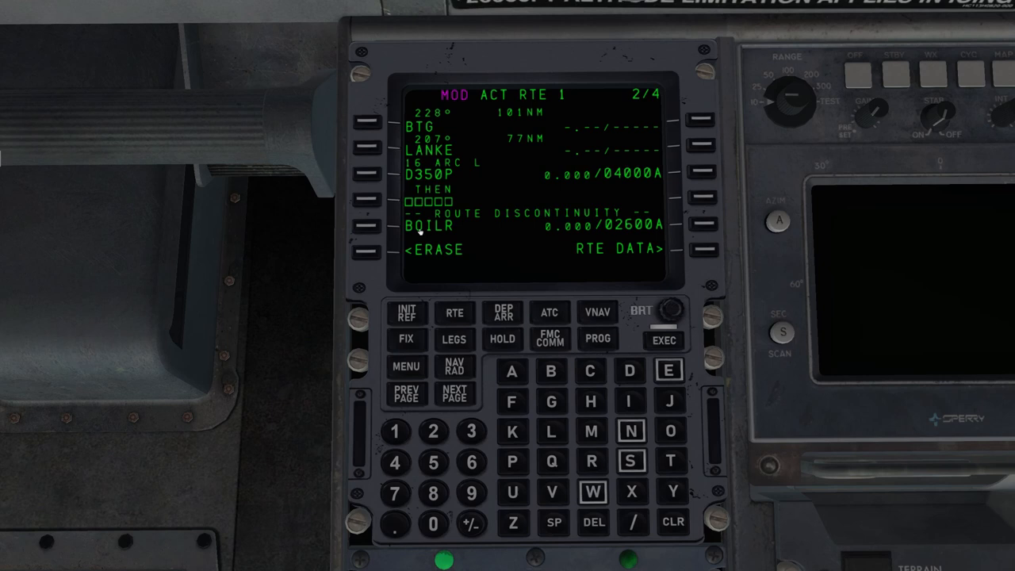
click(406, 394)
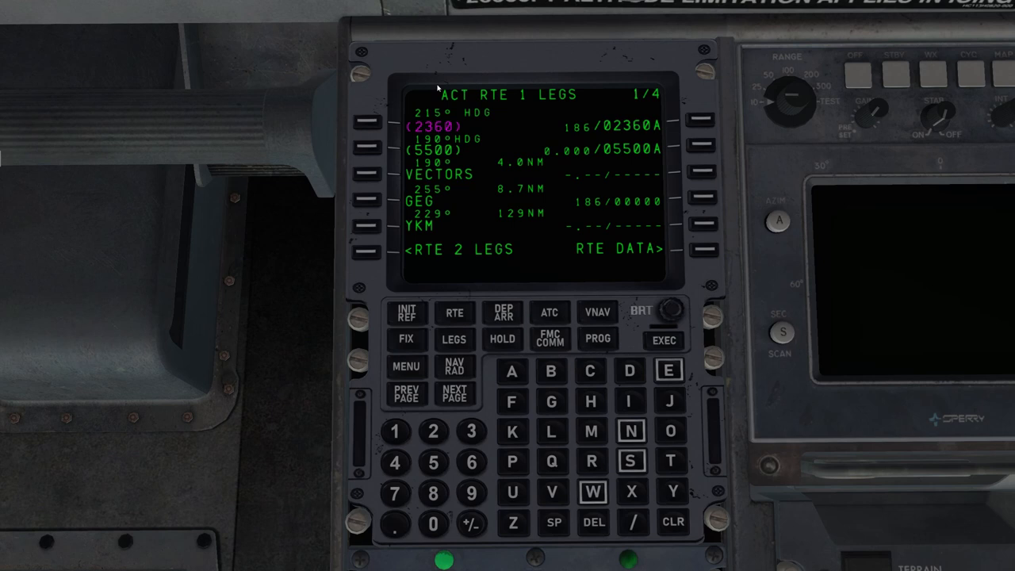
mouse_move(279, 282)
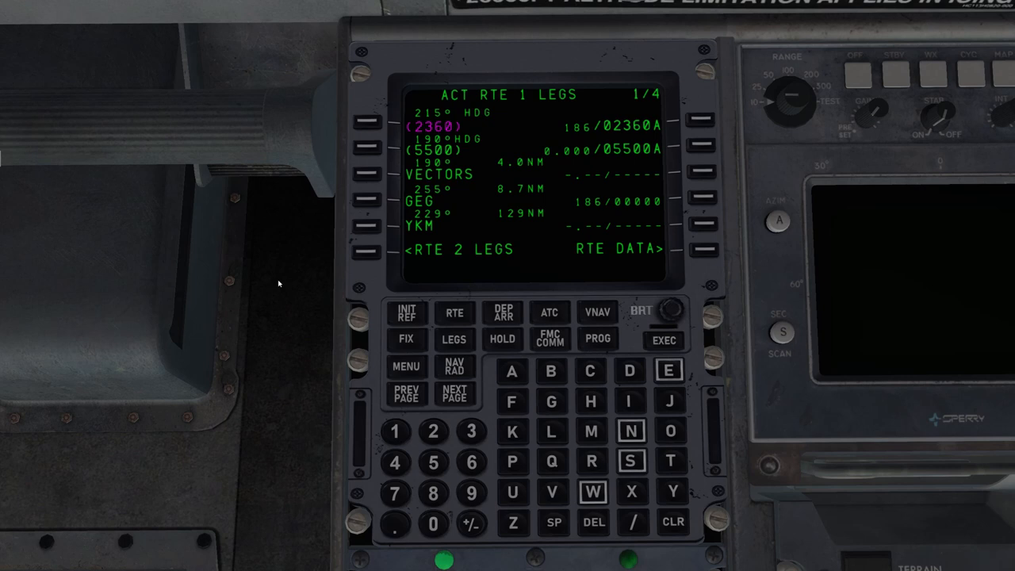
click(406, 310)
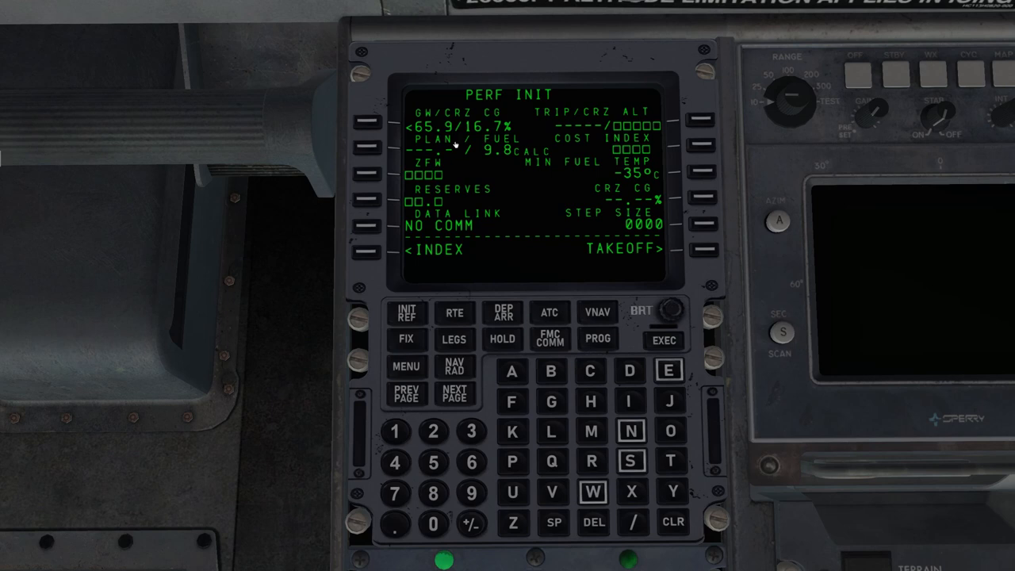
mouse_move(359, 382)
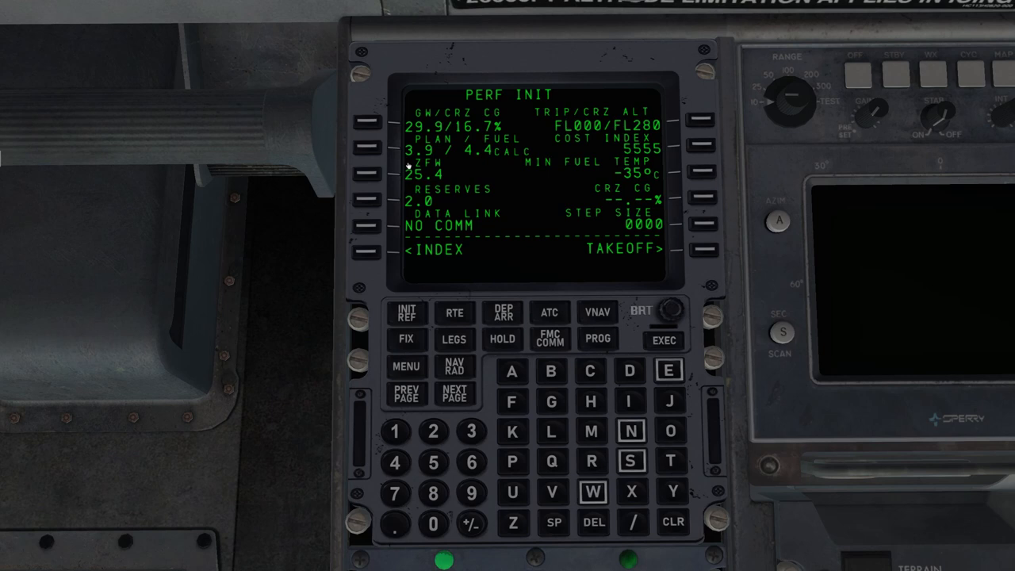
mouse_move(483, 165)
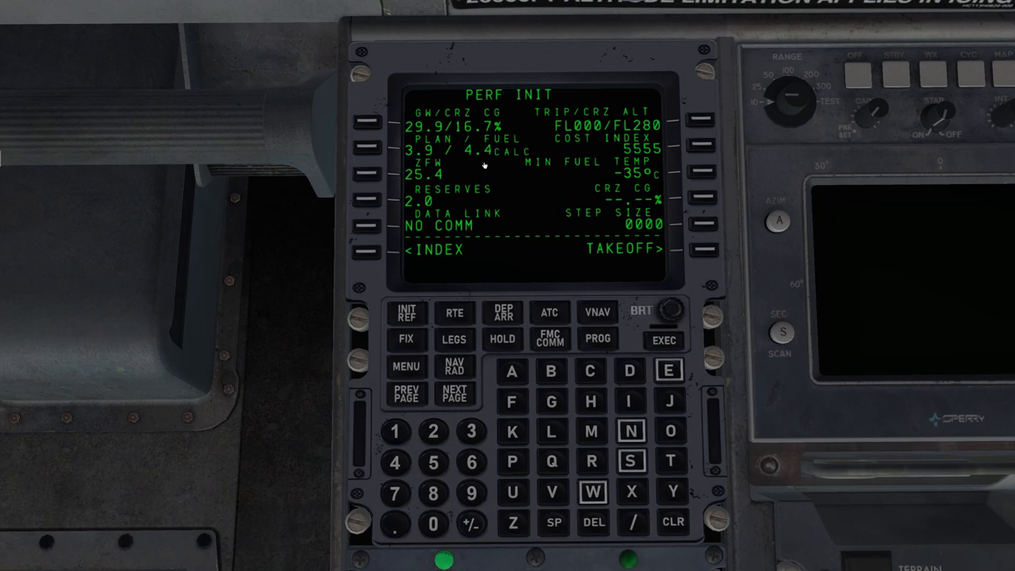
mouse_move(711, 277)
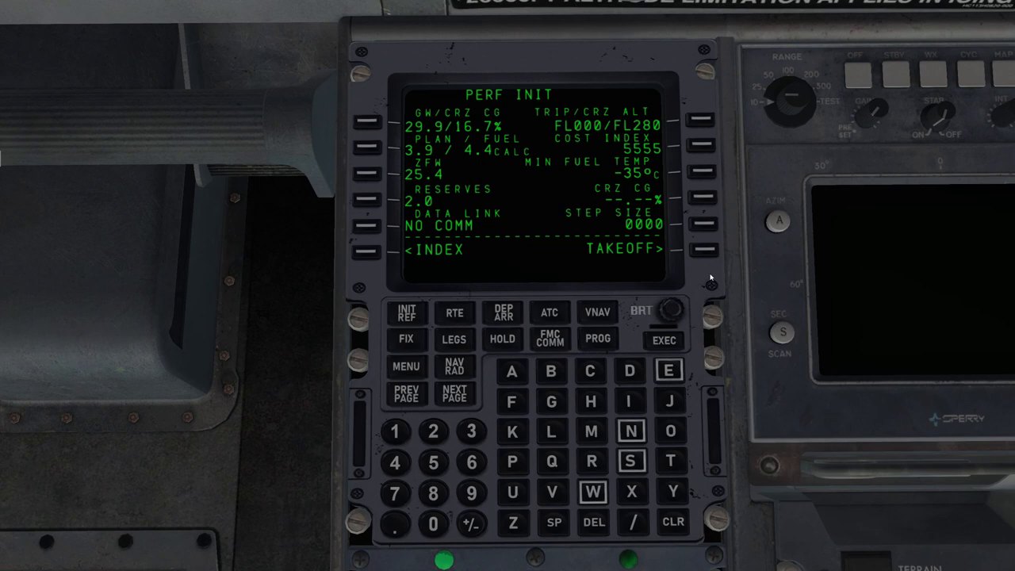
Step: Show the TAKEOFF REF data for runway RW22R from PERF INIT
click(704, 250)
text(2)
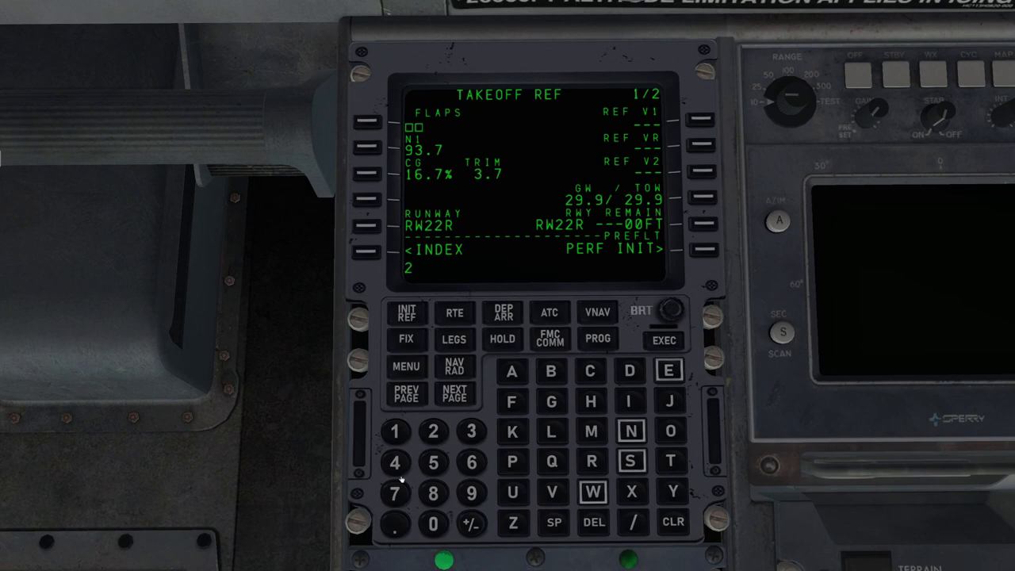
click(695, 120)
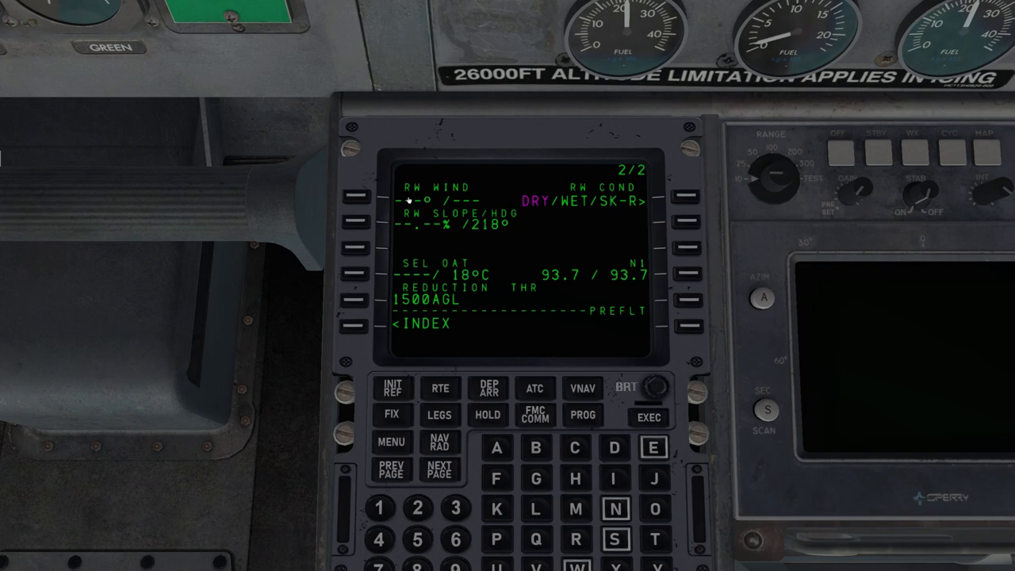
mouse_move(545, 262)
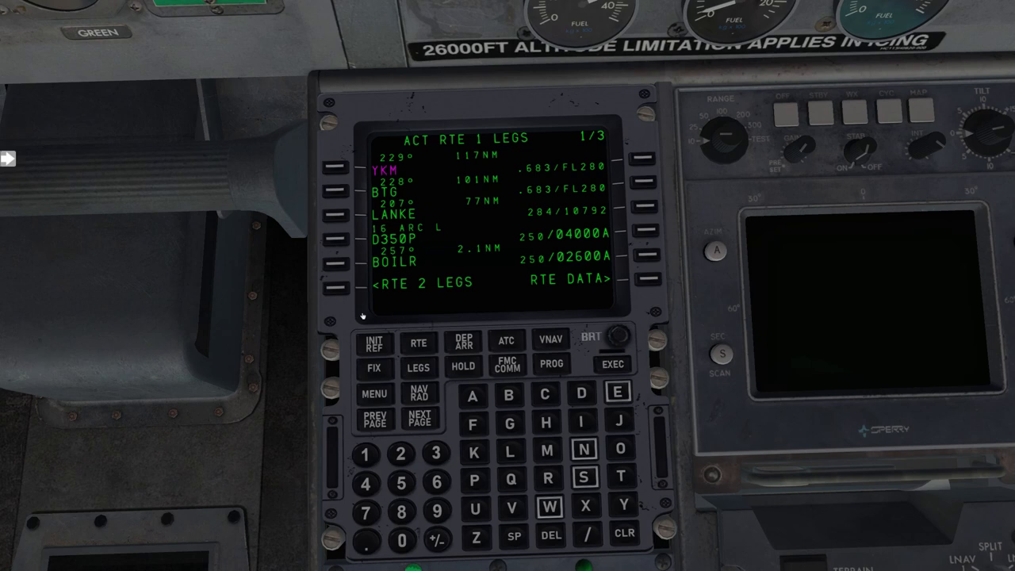
Step: Start entering a waypoint identifier (BIL) in the scratchpad on ACT RTE 1 LEGS
text(BIL)
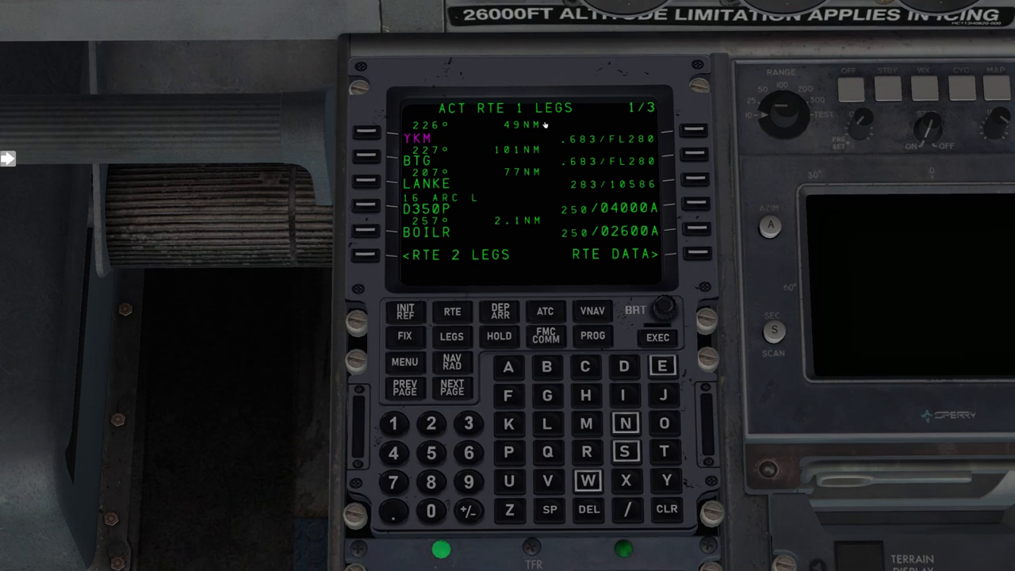
mouse_move(536, 180)
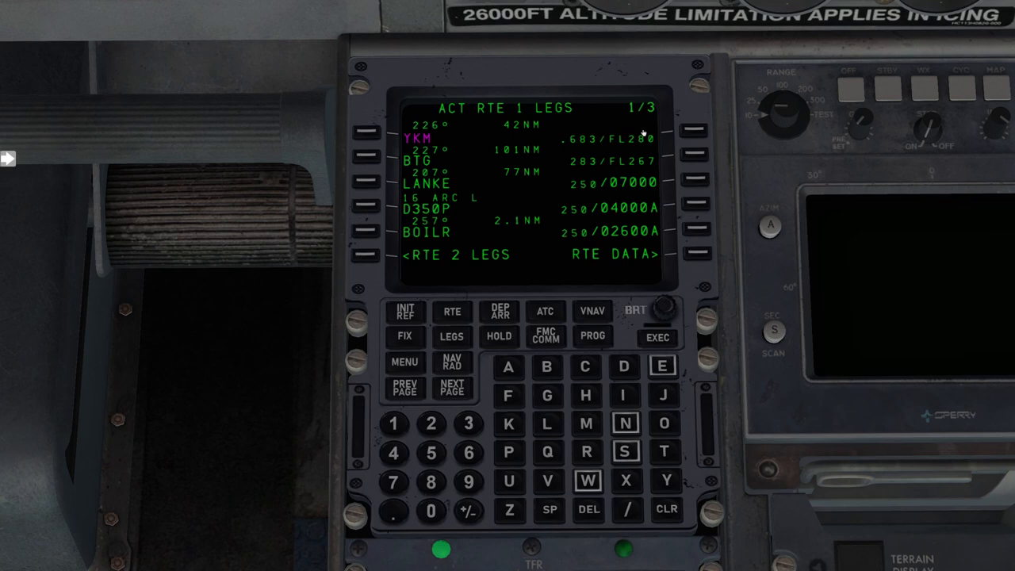
mouse_move(431, 197)
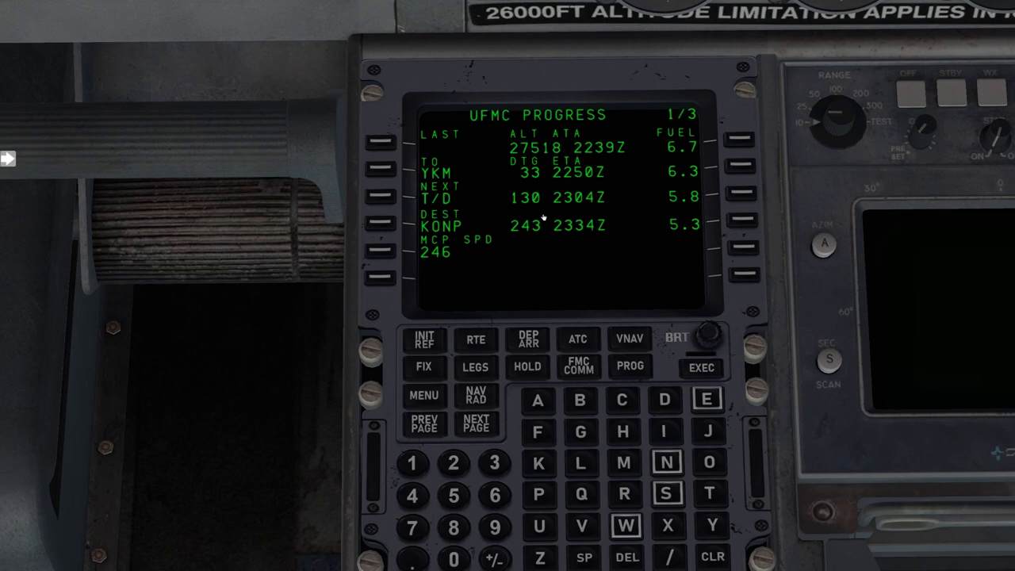
mouse_move(593, 215)
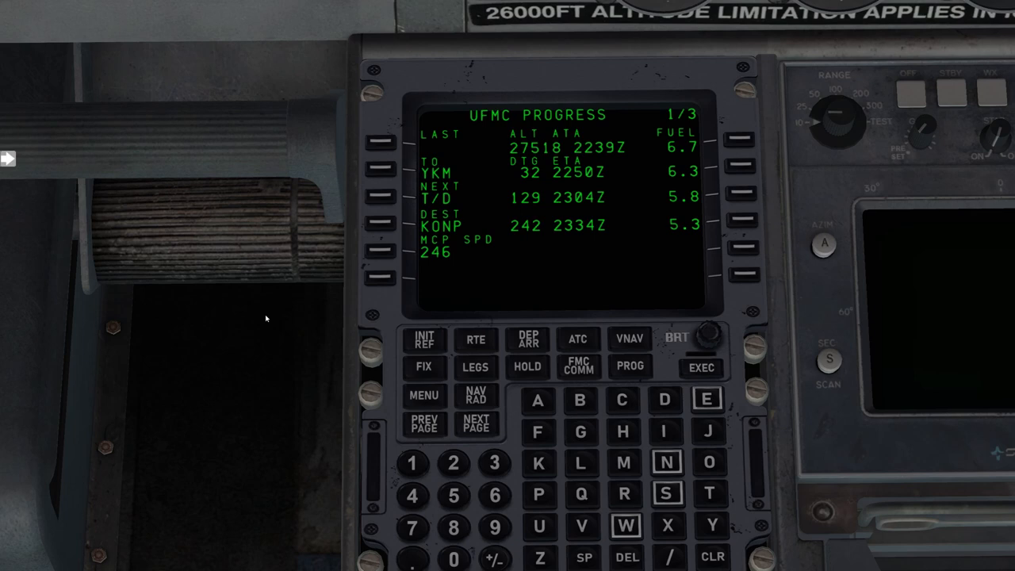
Step: Pull the view back from the PROGRESS page to the full instrument panel
scroll(down, 3)
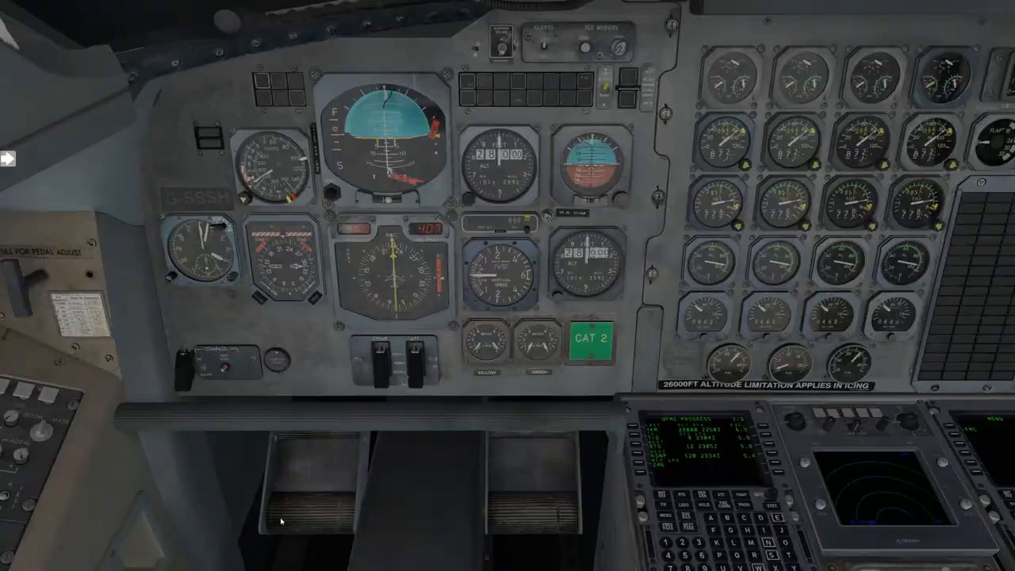